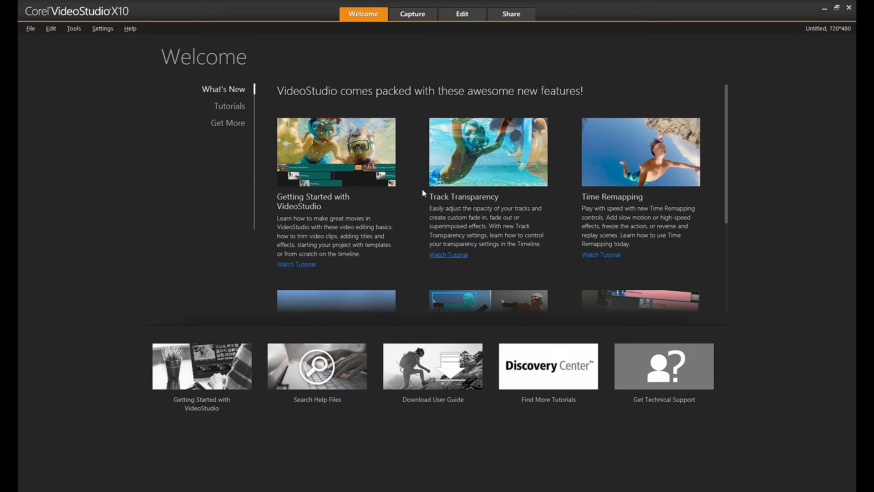
Open the Performance preferences showing Smart Proxy enabled for video above 720 x 480.
scroll("down", 3)
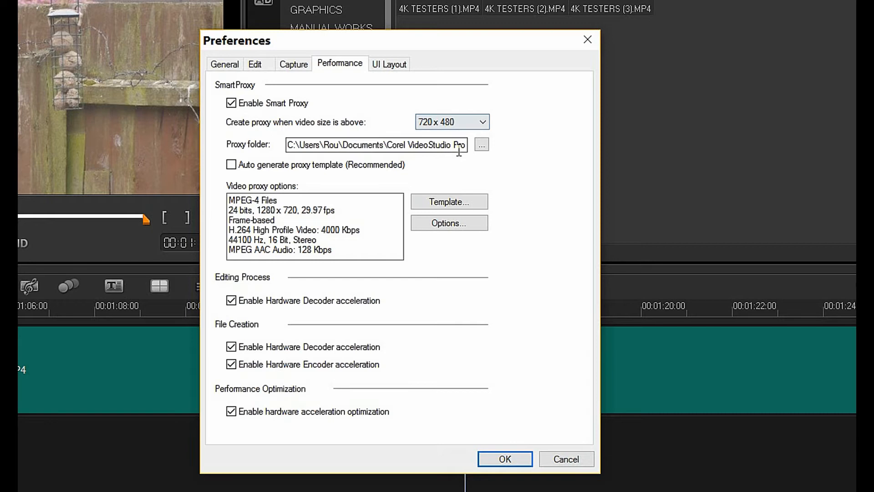
left_click(503, 459)
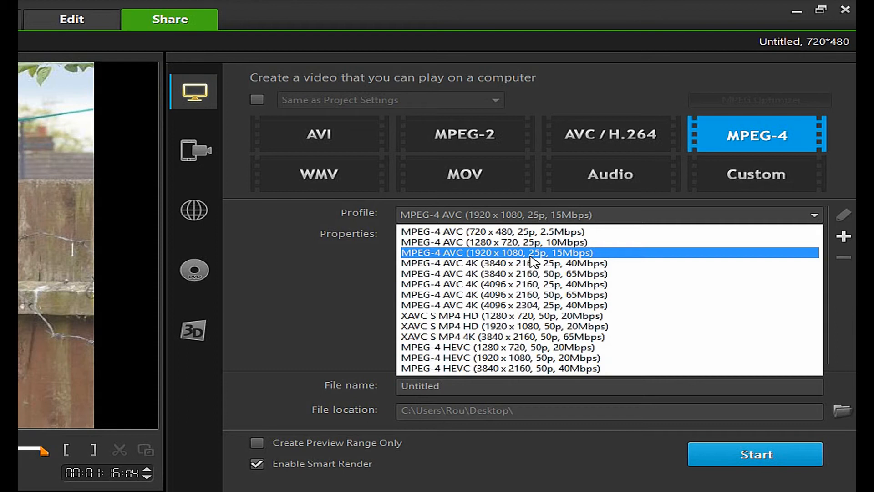
left_click(460, 14)
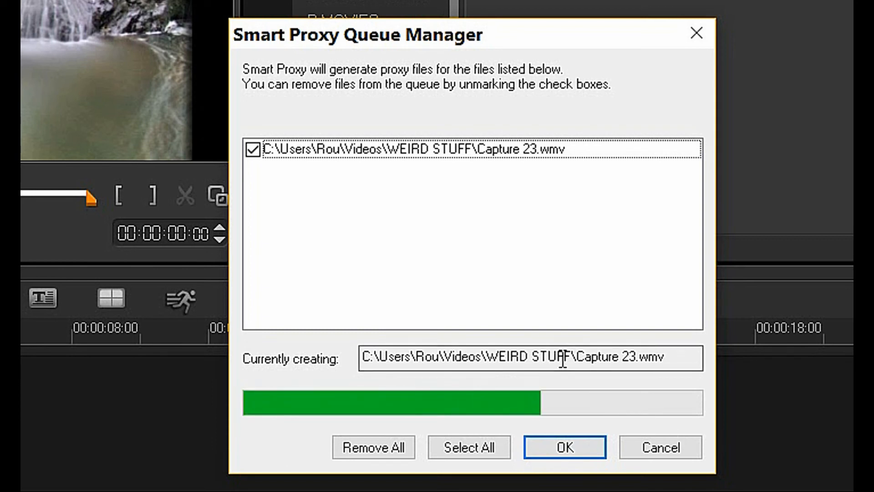
Confirm the Smart Proxy Queue Manager with Capture 23.wmv checked to generate its proxy.
left_click(564, 446)
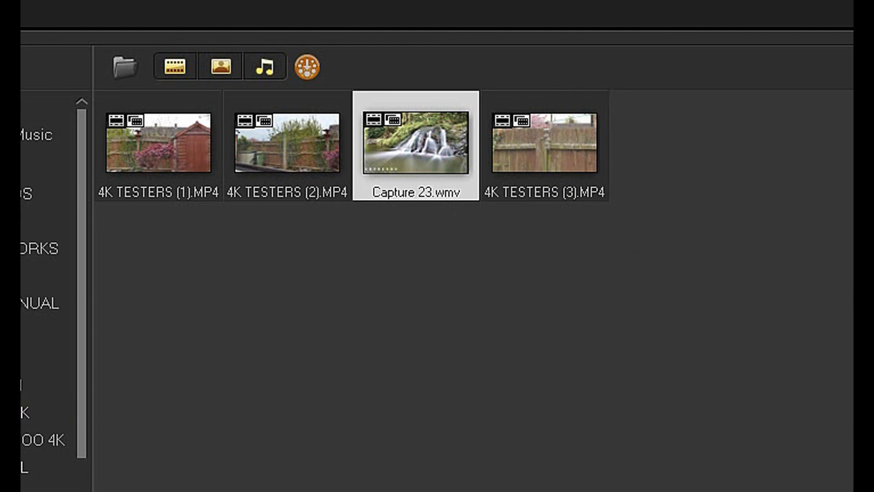